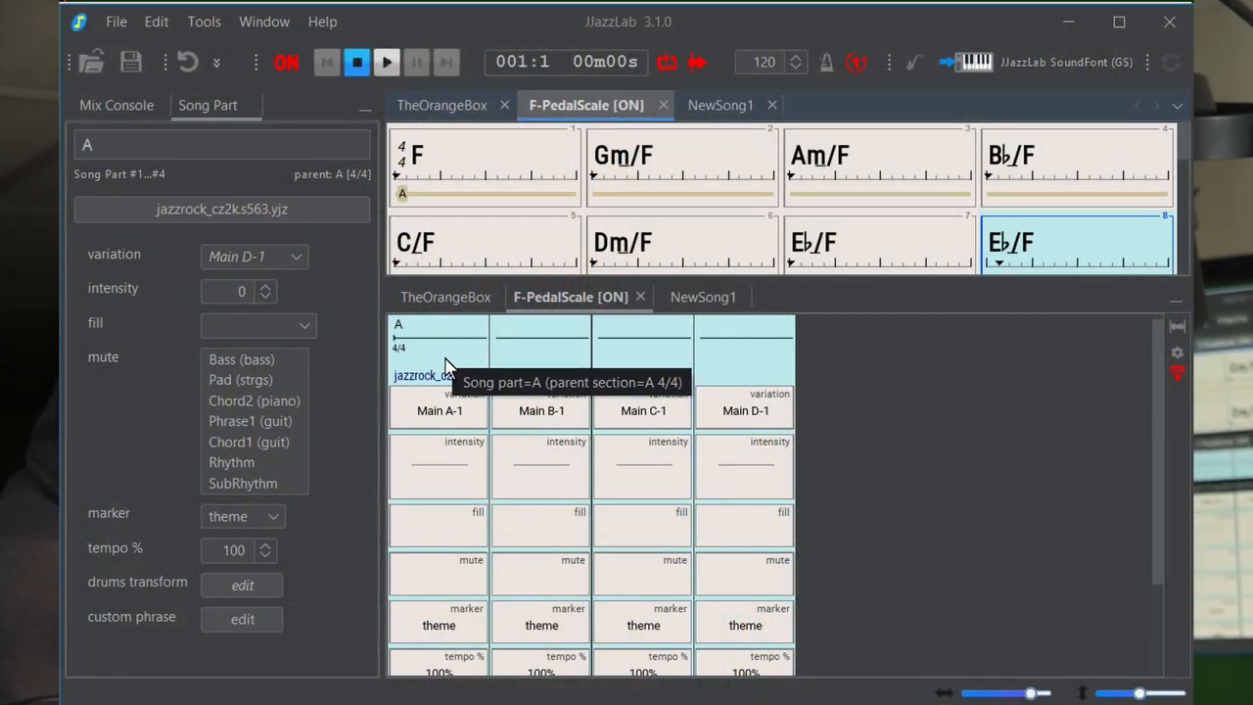
Select bar 2 (Gm/F) in the leadsheet and start song playback
{"action": "left_click", "coordinate": [679, 161]}
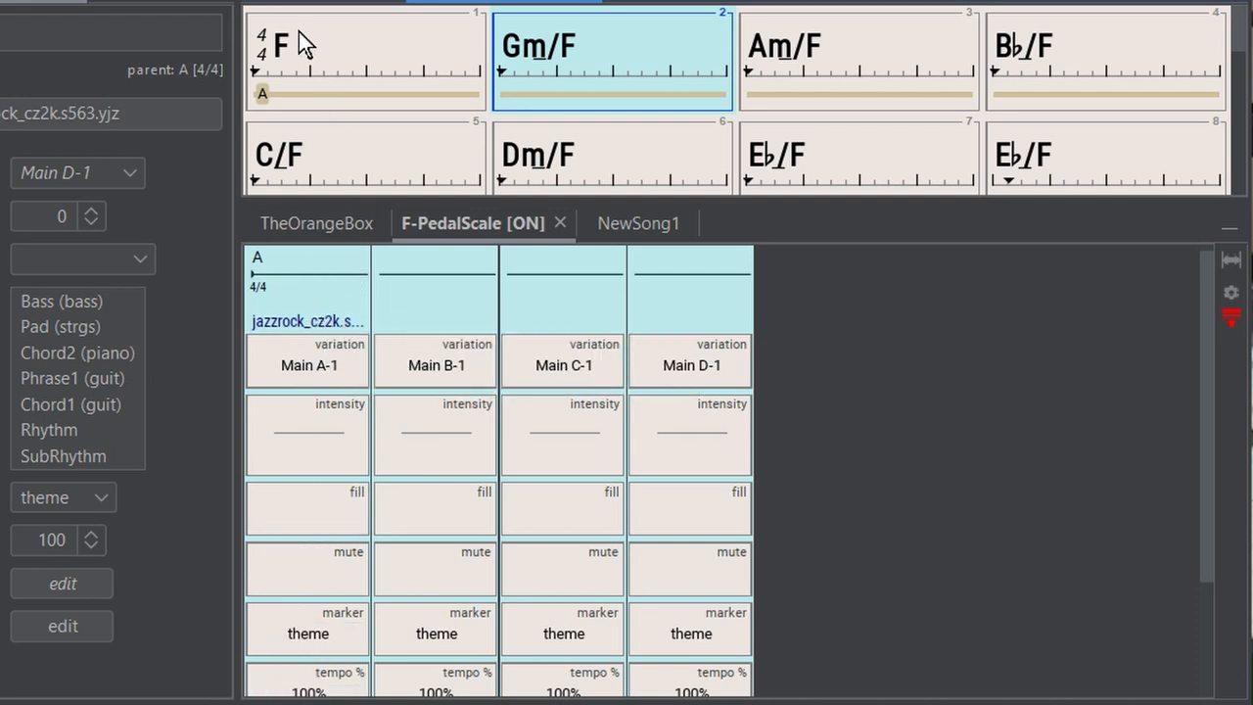
{"action": "mouse_move", "coordinate": [1160, 191]}
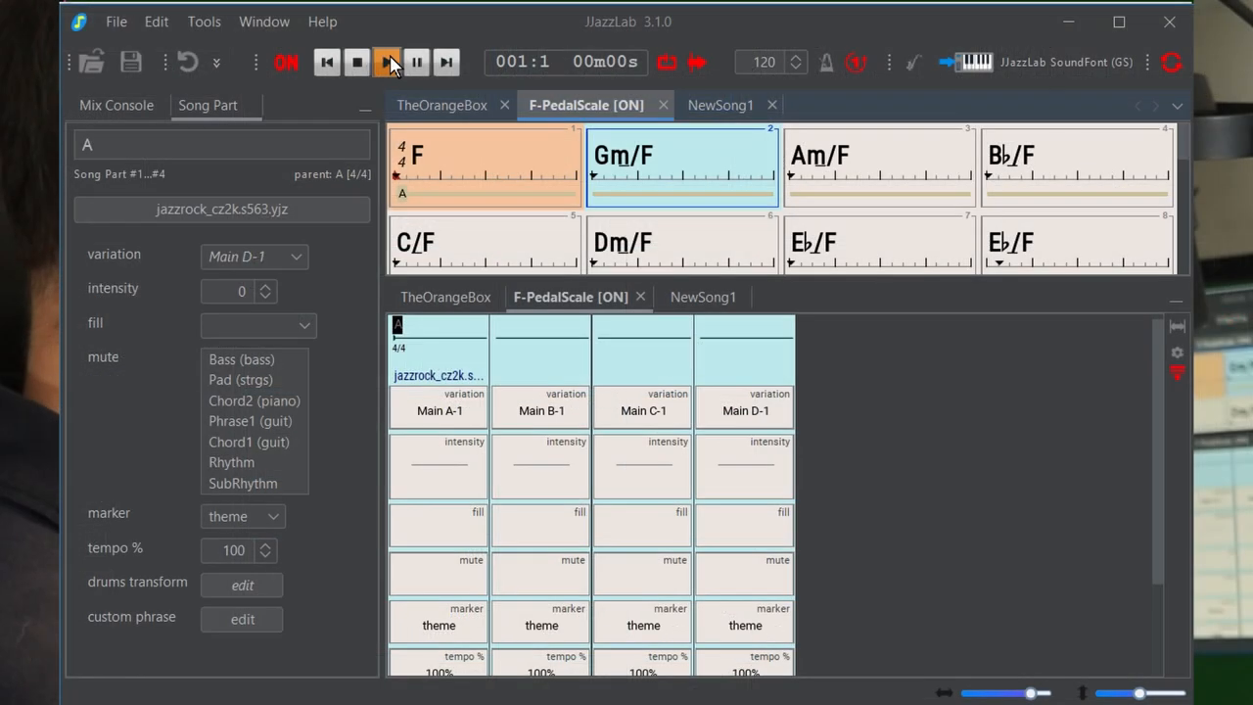
{"action": "left_click", "coordinate": [386, 62]}
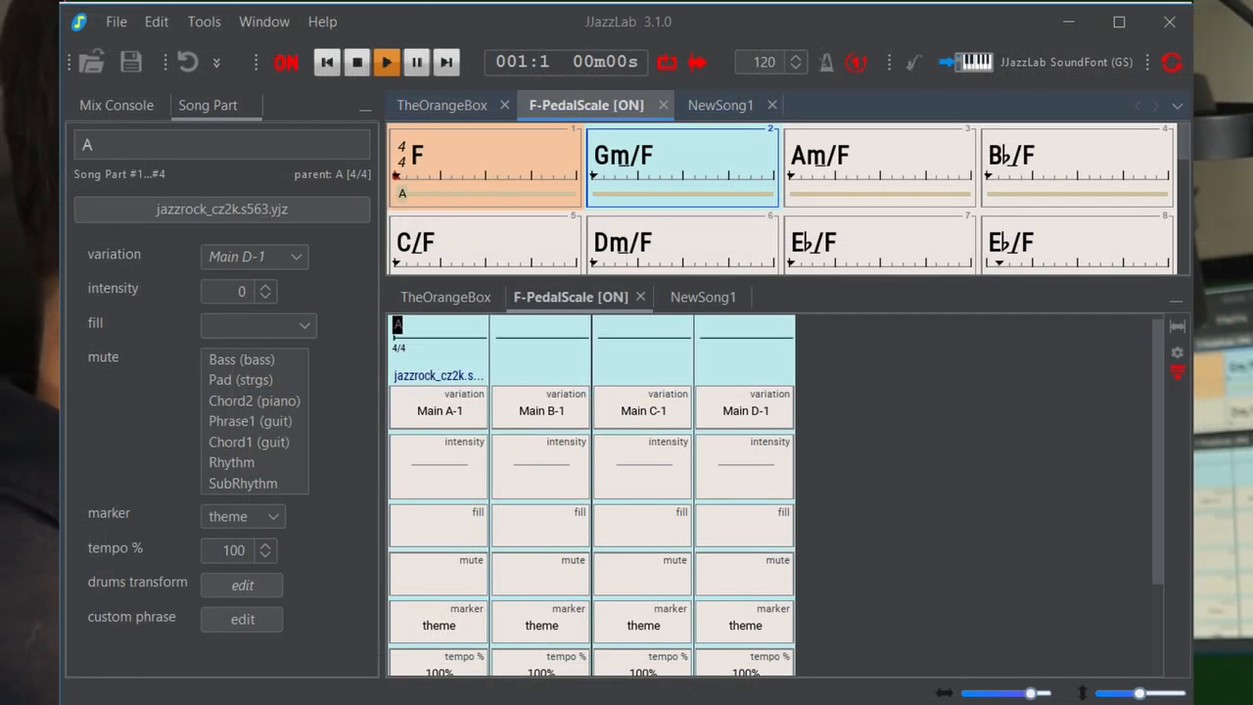